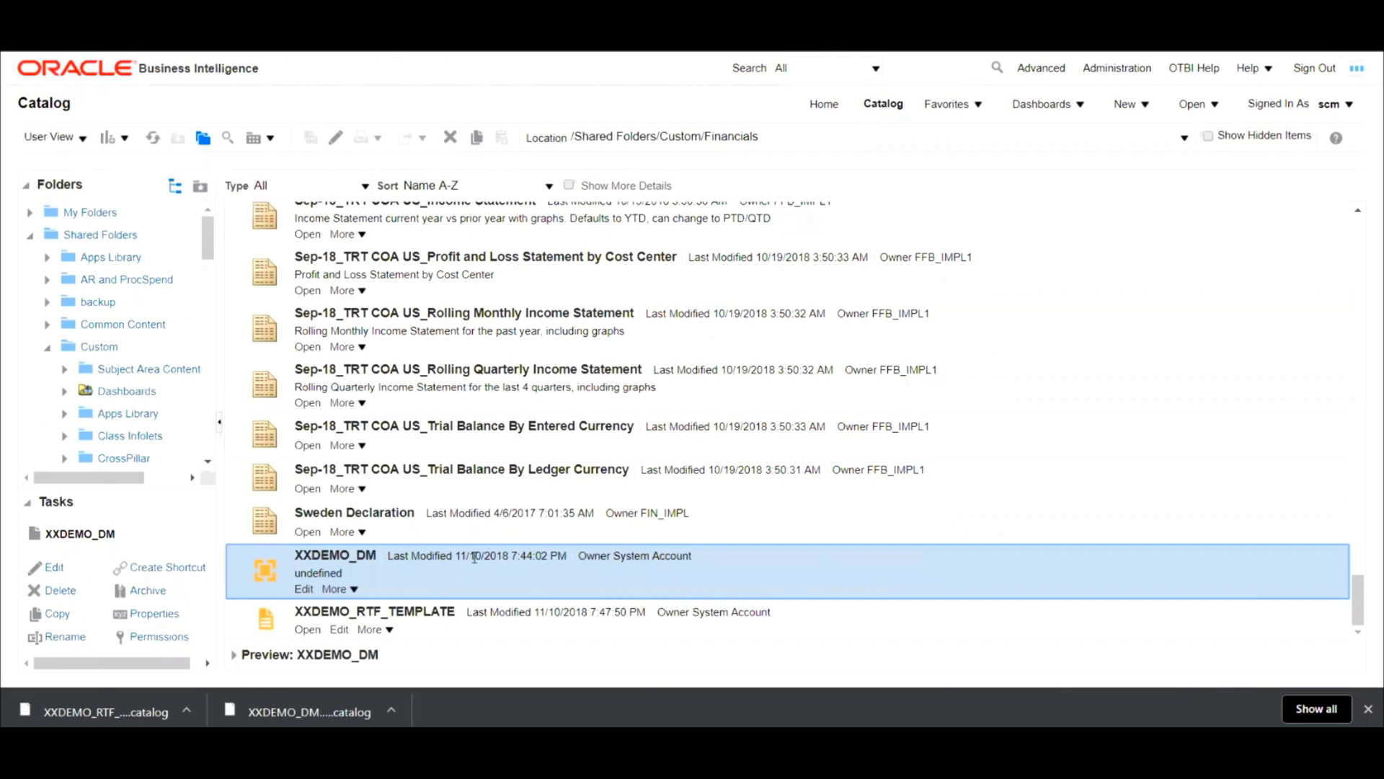
mouse_move(150, 591)
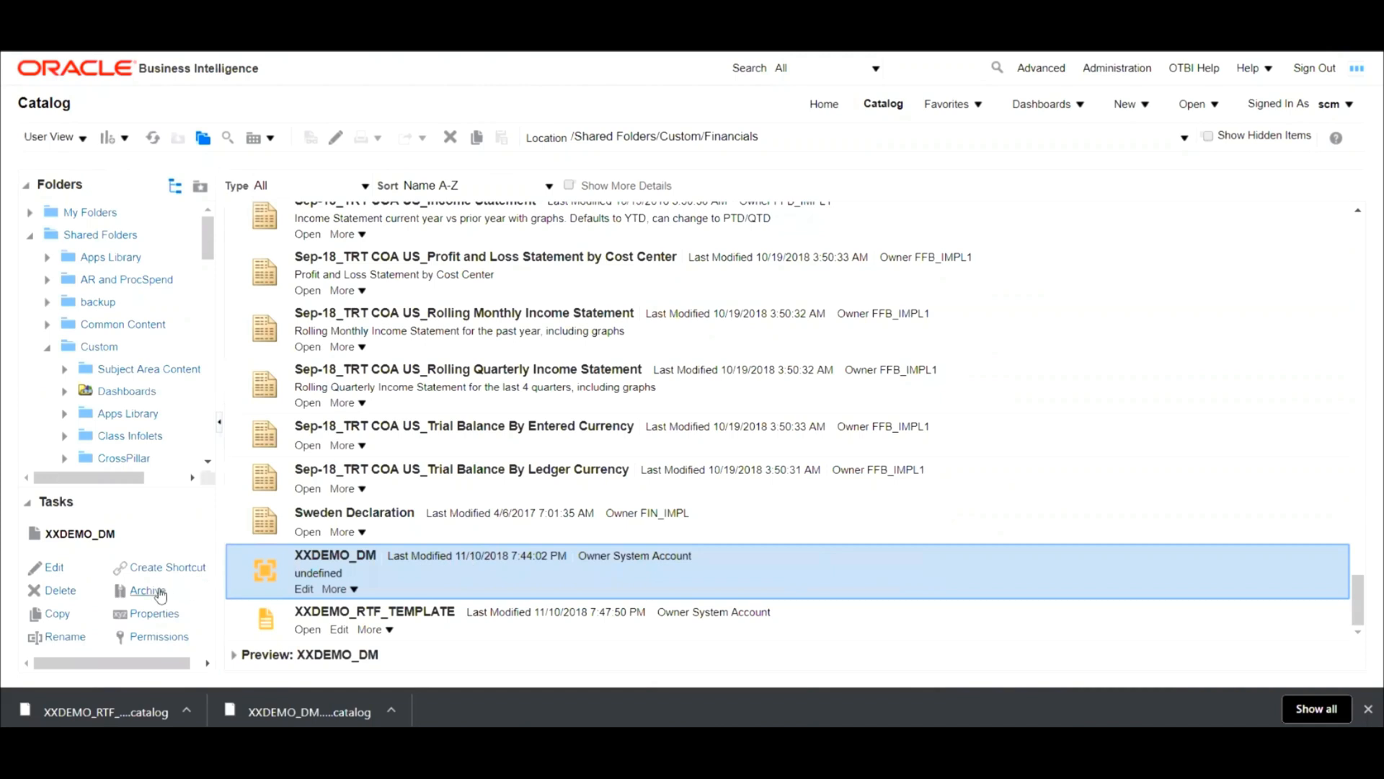
- Archive XXDEMO_DM with permissions and timestamps kept, then select XXDEMO_RTF_TEMPLATE
left_click(144, 591)
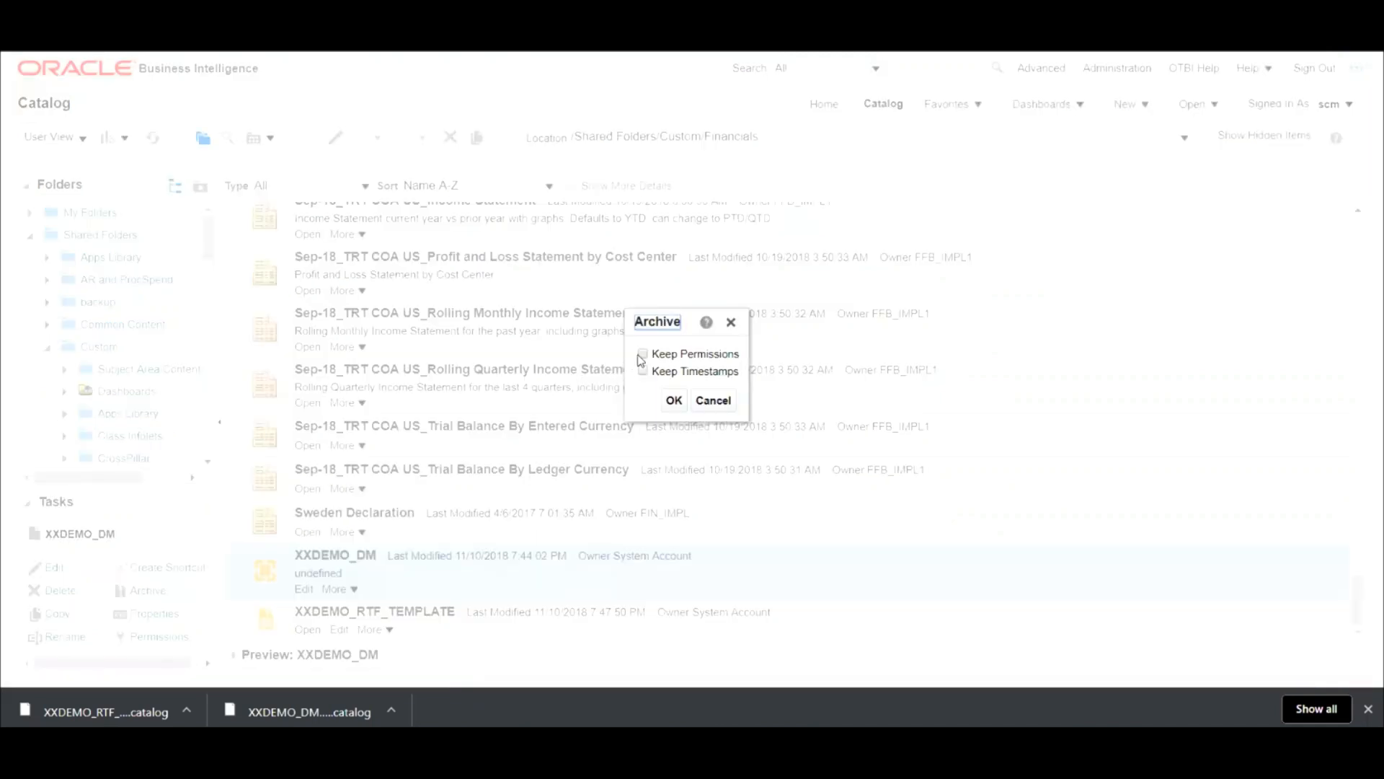
left_click(641, 353)
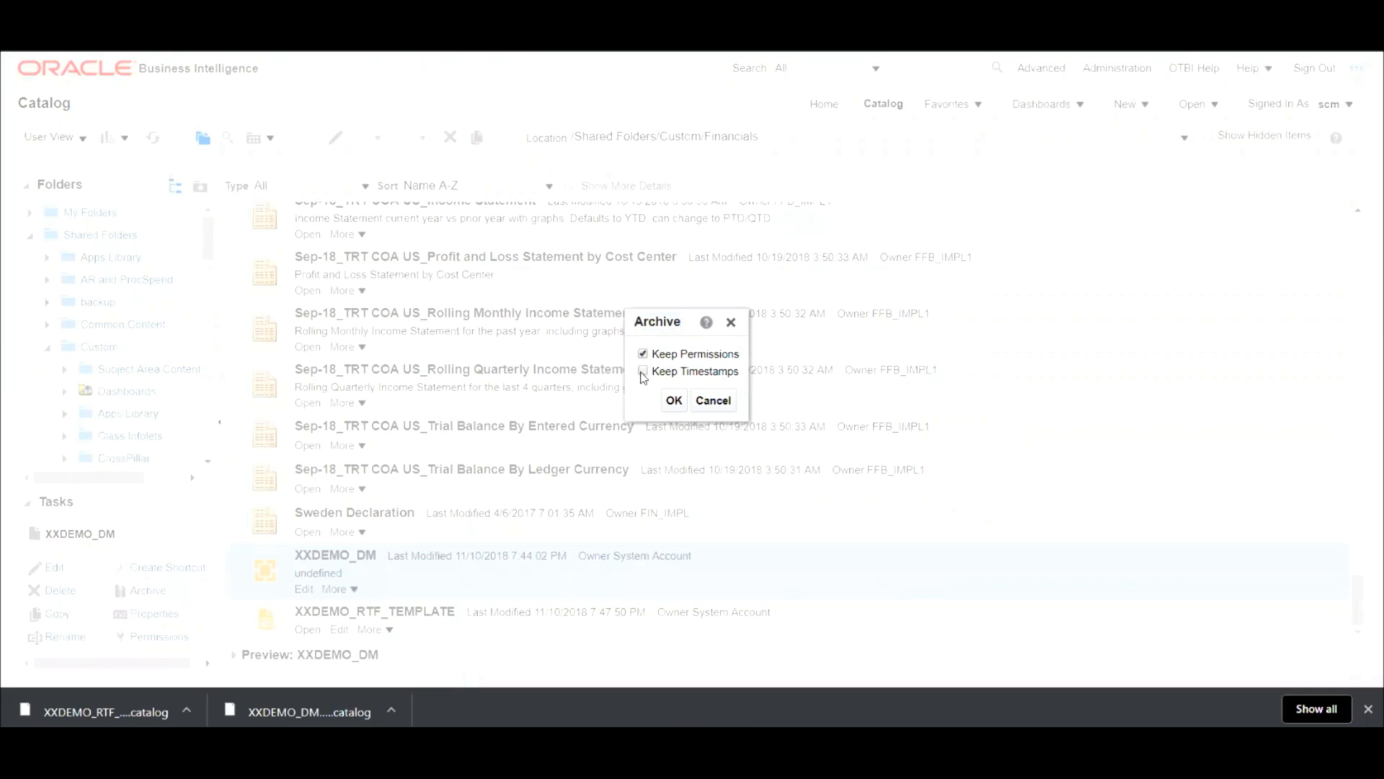
left_click(643, 372)
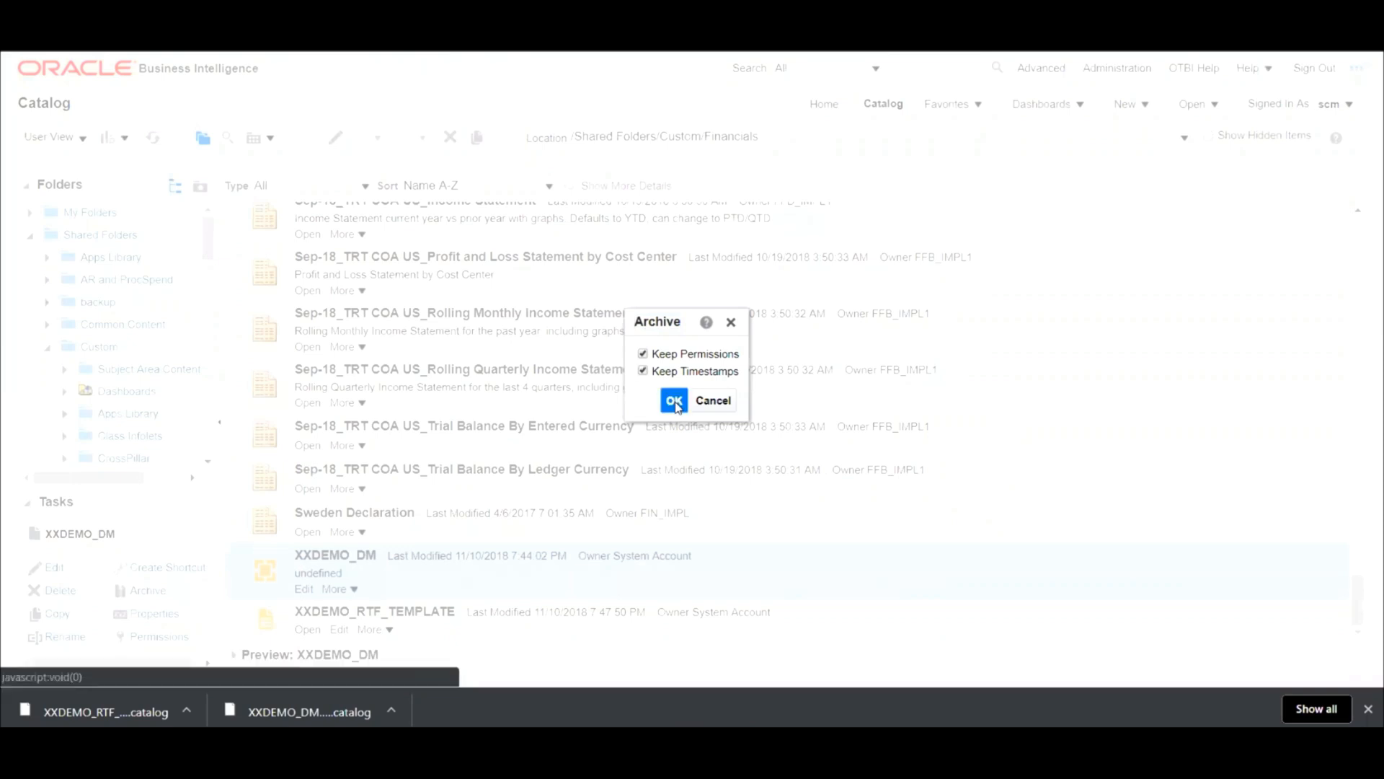
left_click(673, 400)
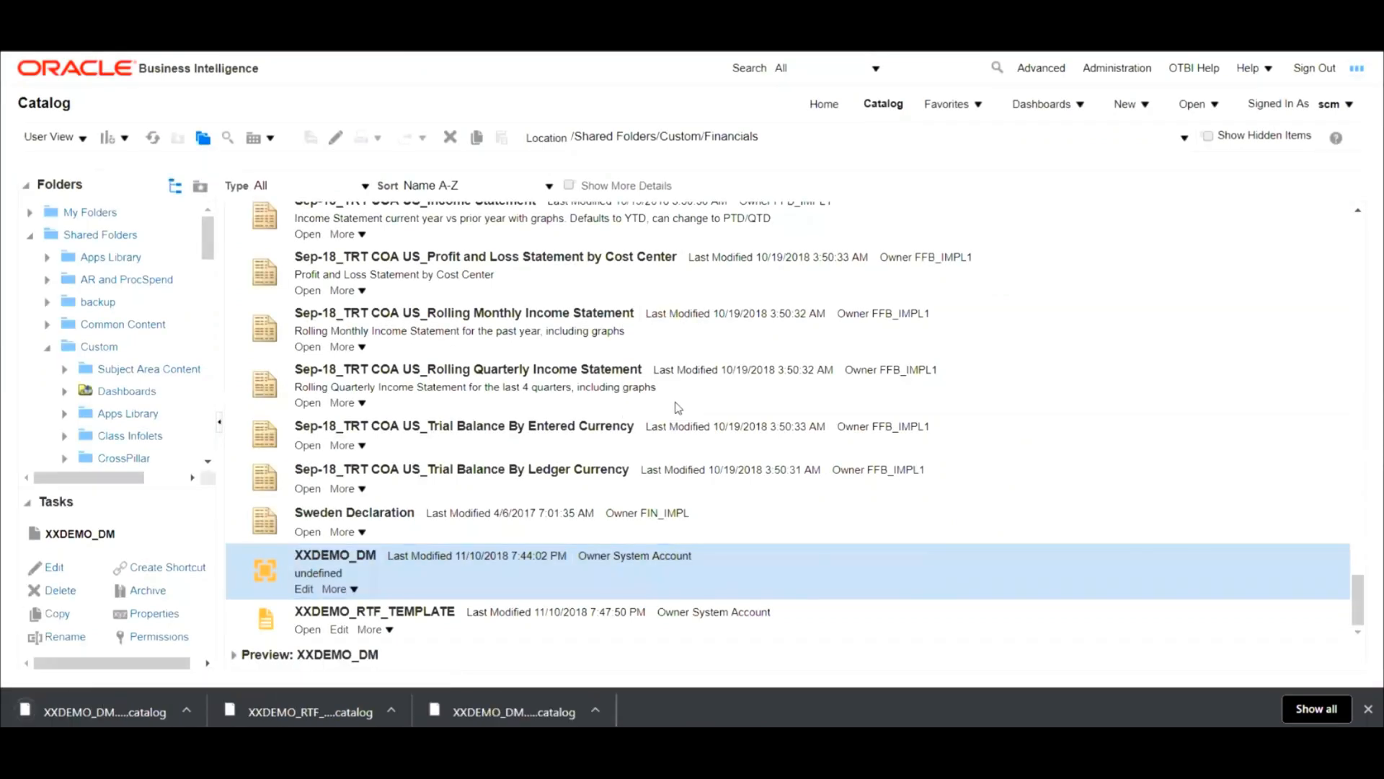
left_click(375, 612)
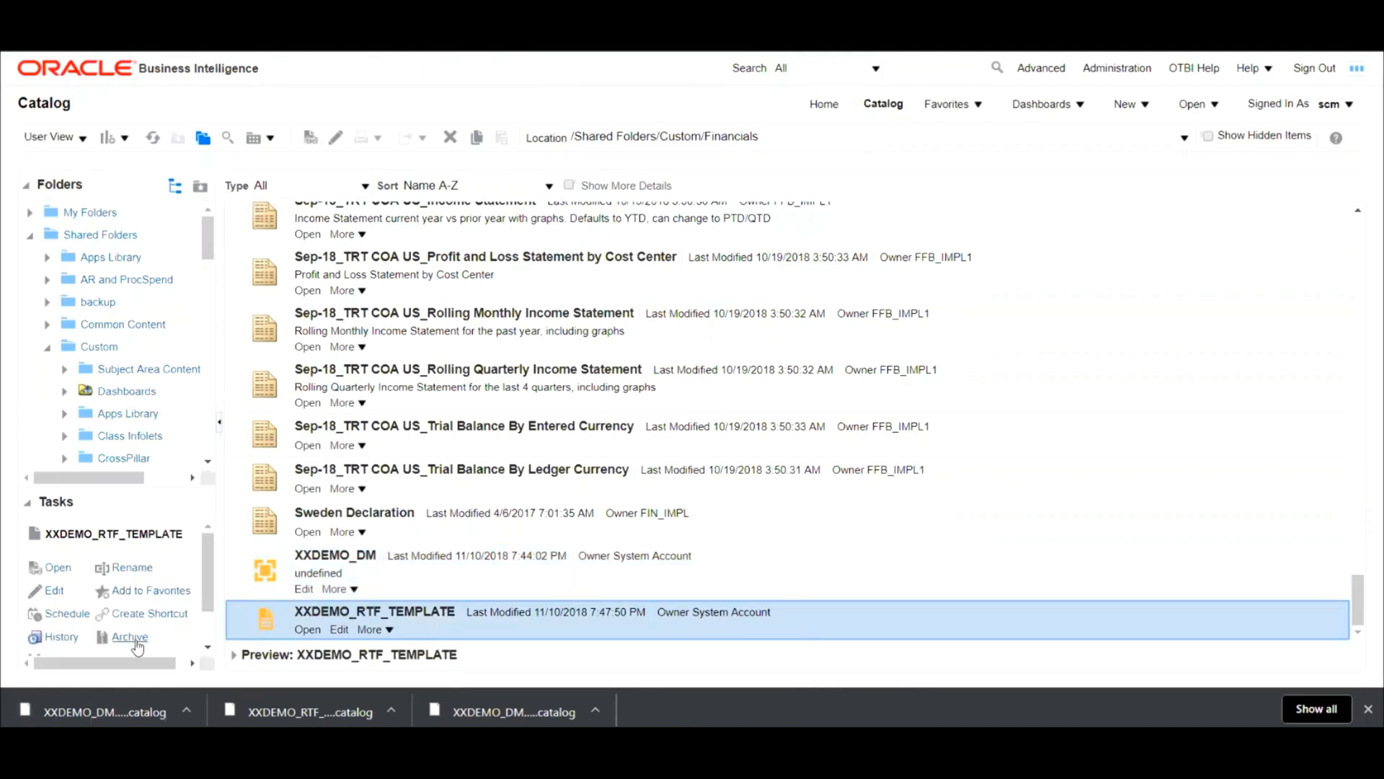
- Archive XXDEMO_RTF_TEMPLATE with the default keep-permissions and keep-timestamps options
left_click(129, 637)
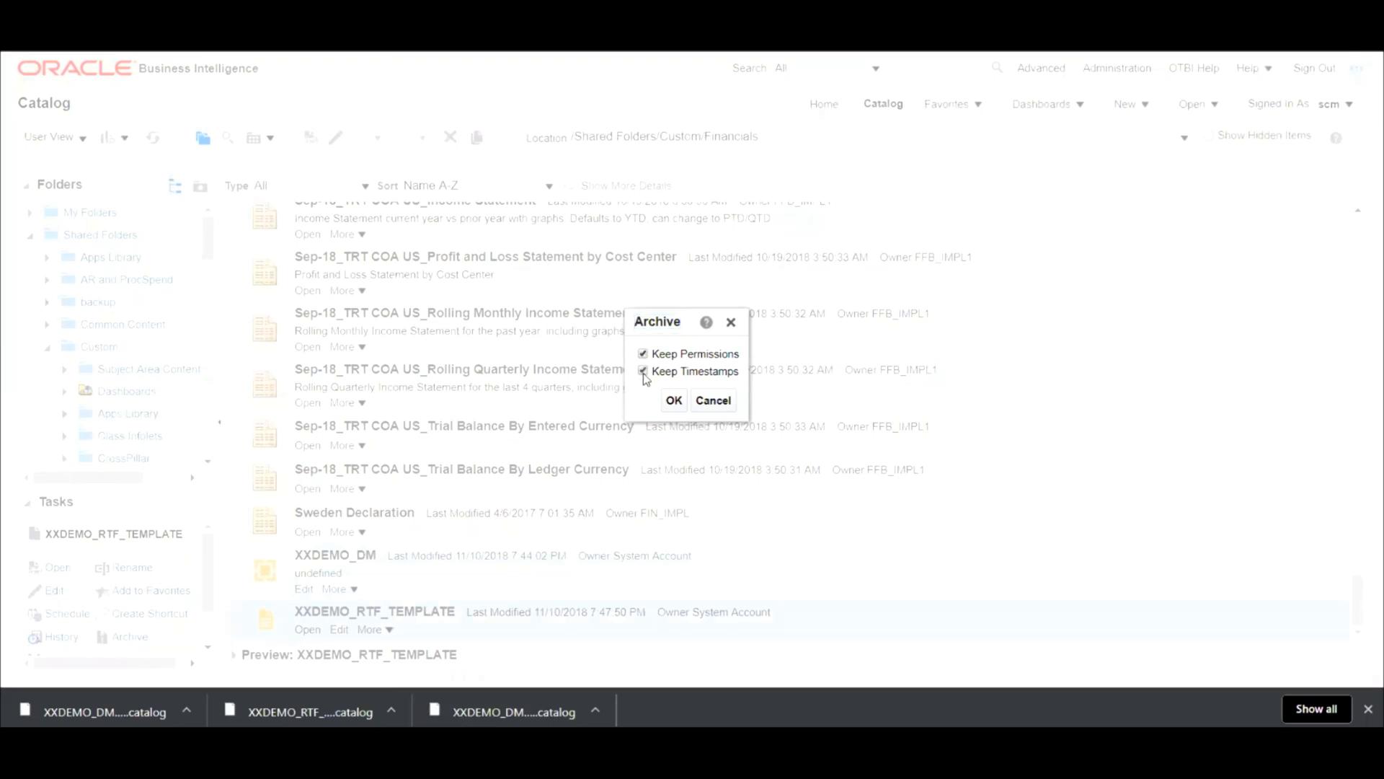
left_click(673, 400)
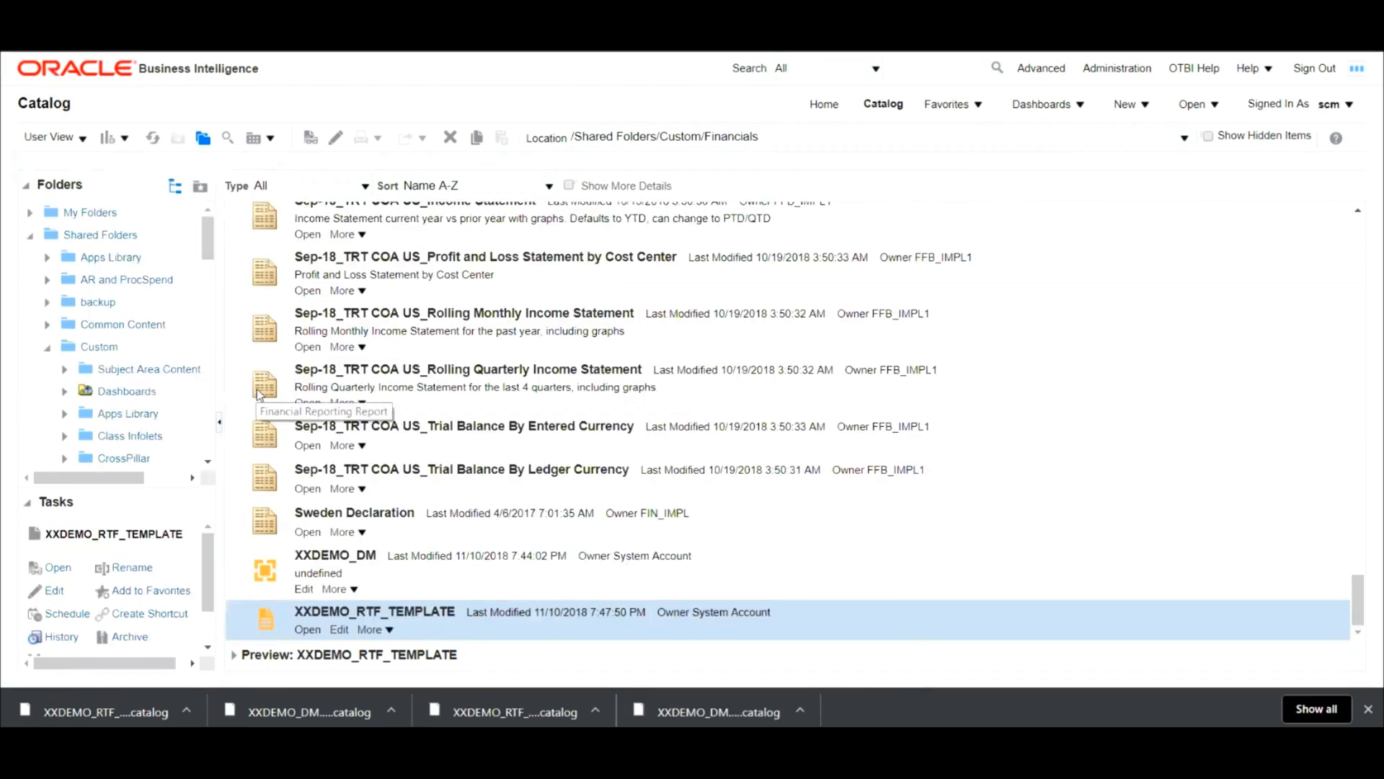
- Restore XXDEMO_DM.xdm.catalog from the computer into the Demo BI folder
scroll("down", 3)
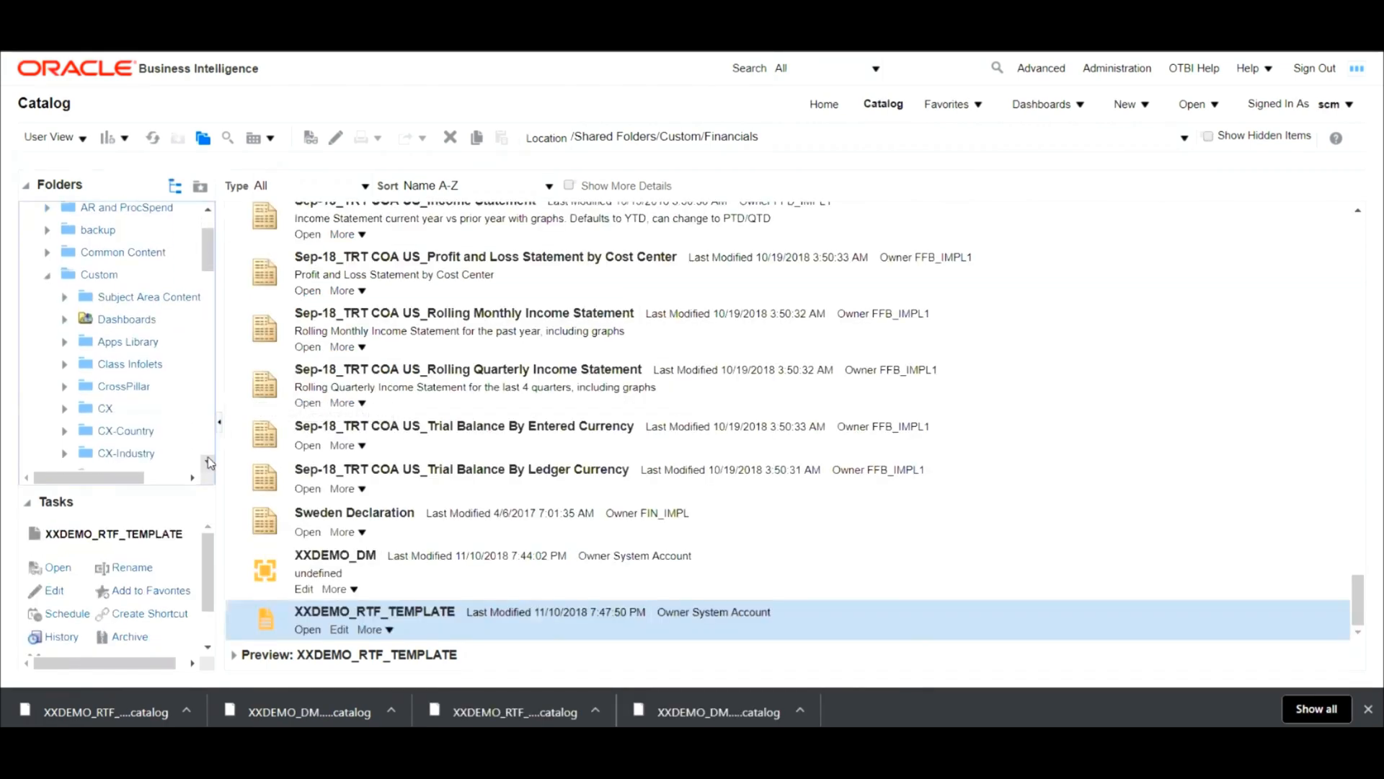
scroll("down", 3)
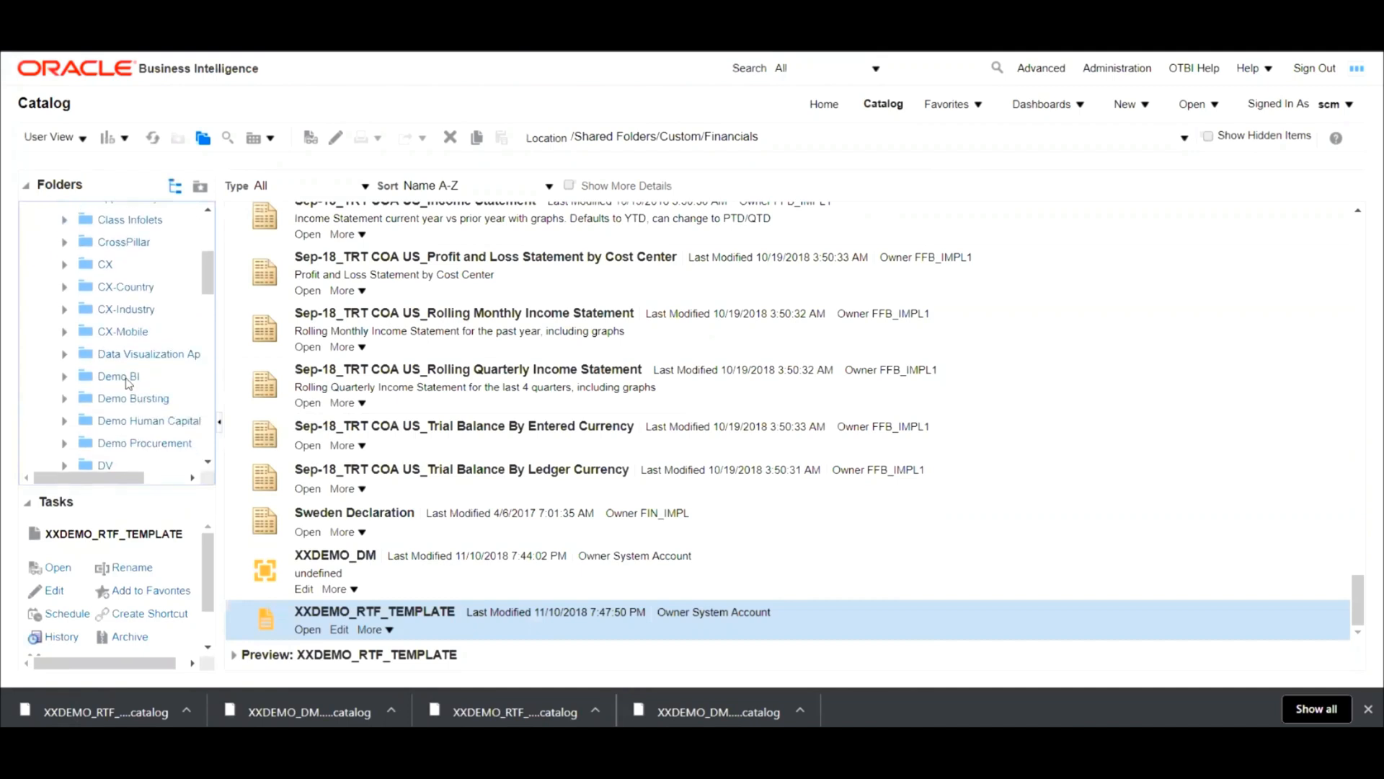
left_click(118, 377)
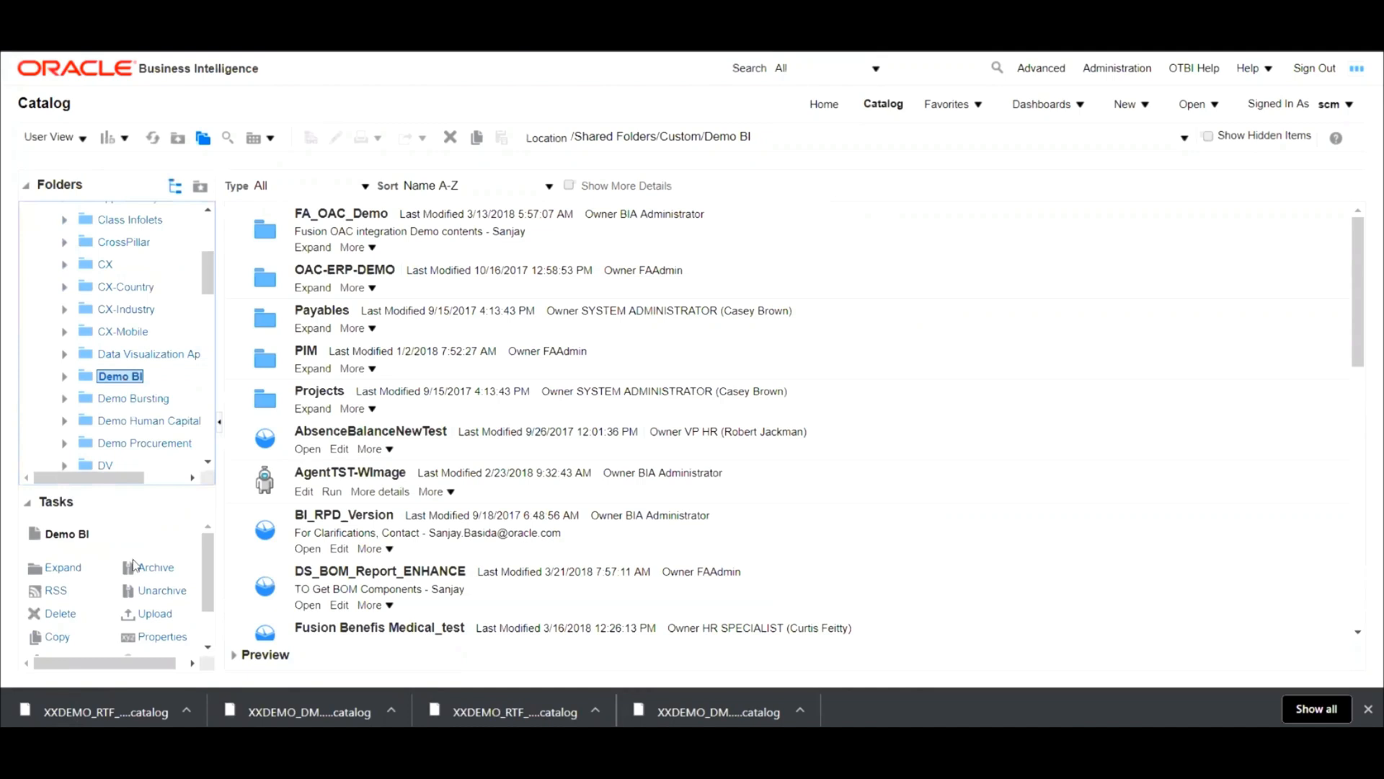
left_click(161, 591)
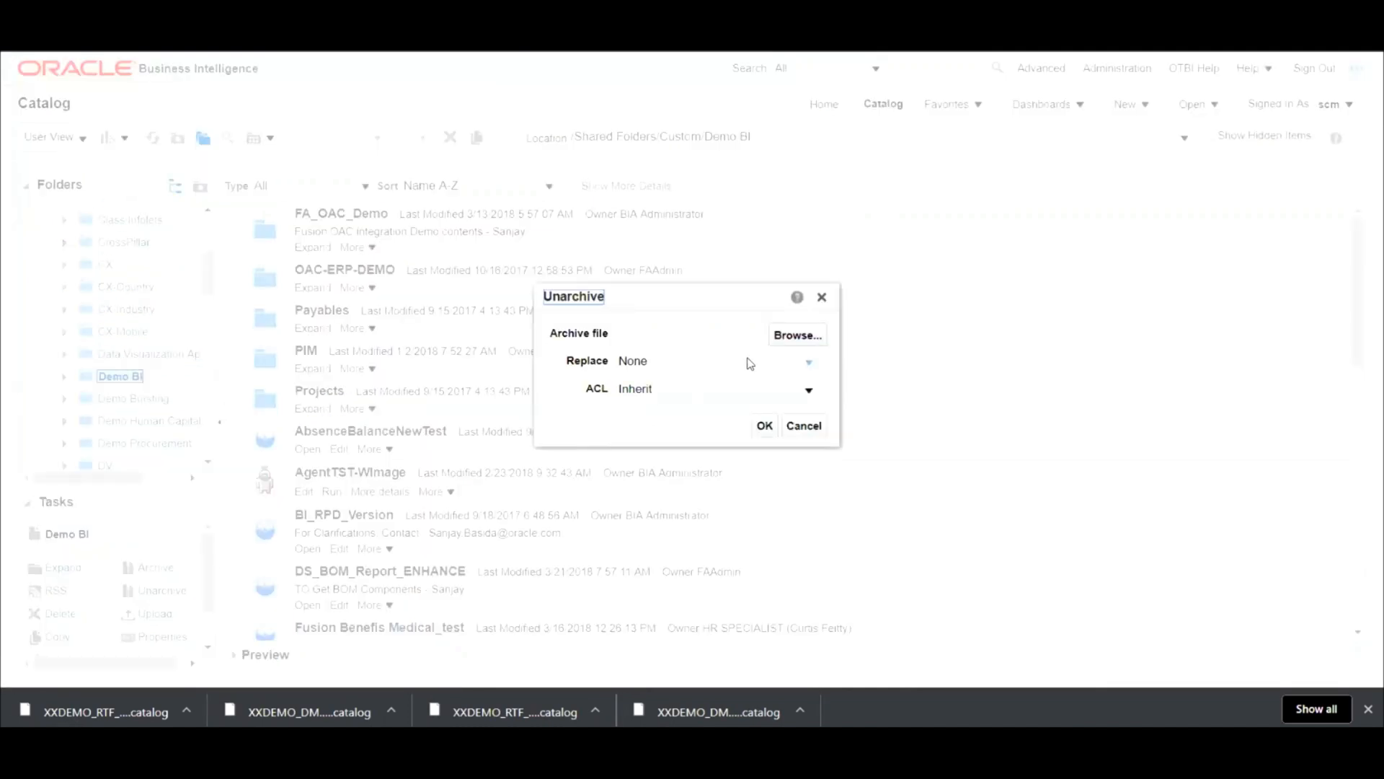
left_click(797, 335)
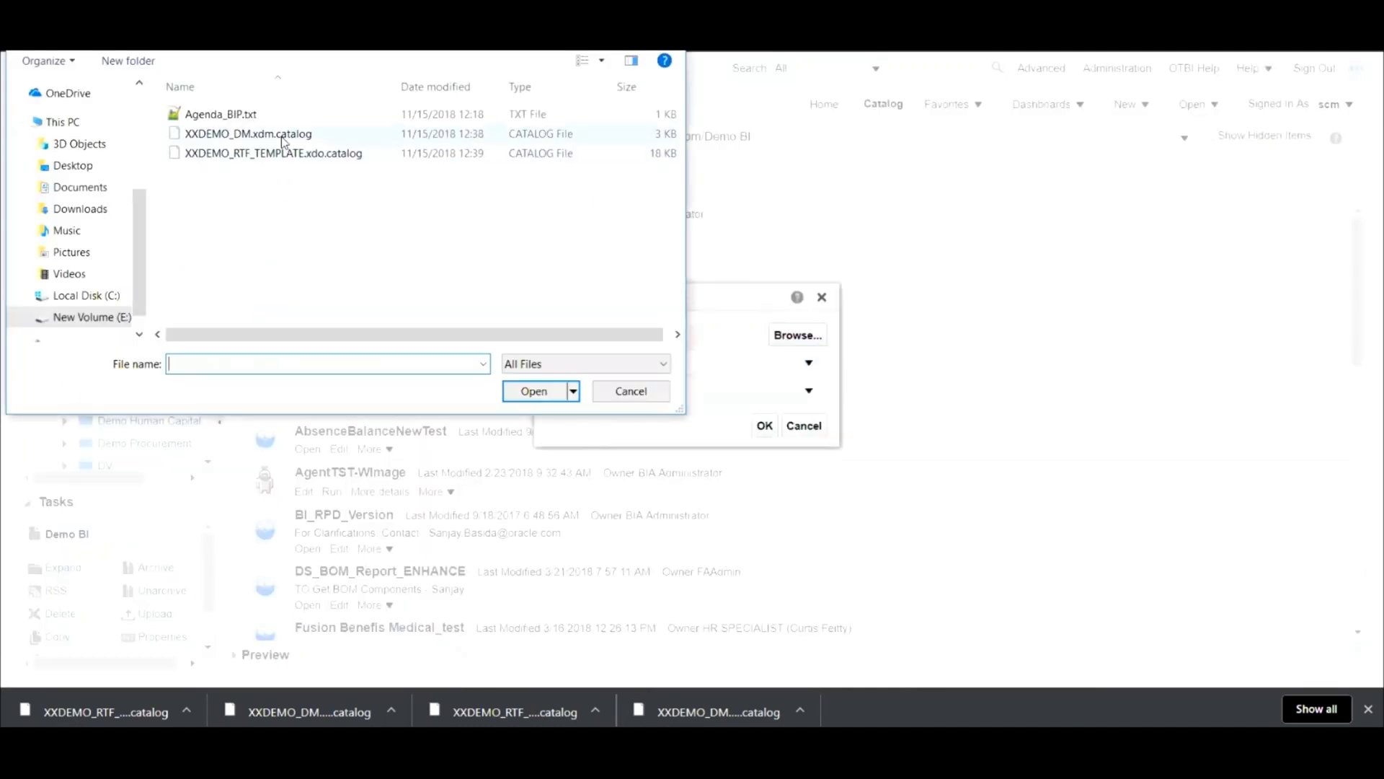
left_click(249, 134)
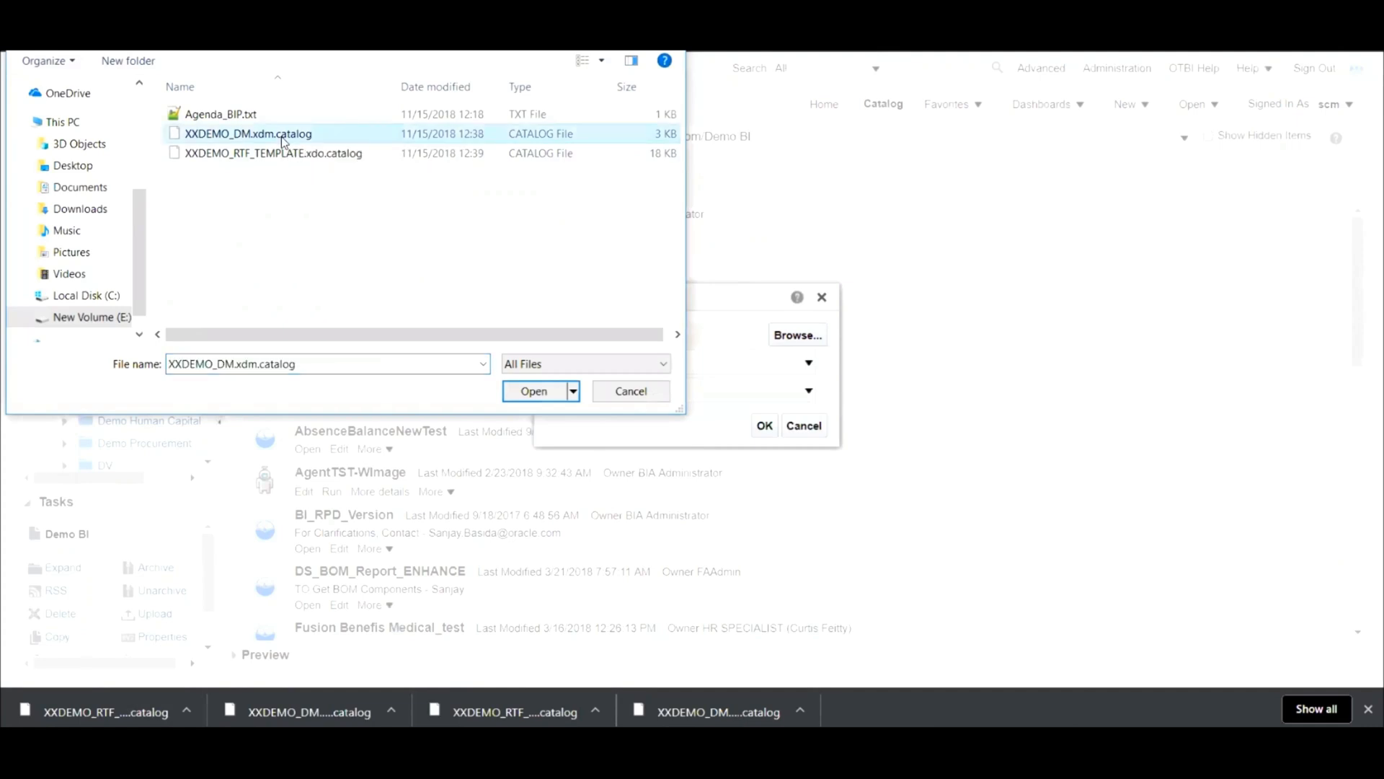
mouse_move(467, 317)
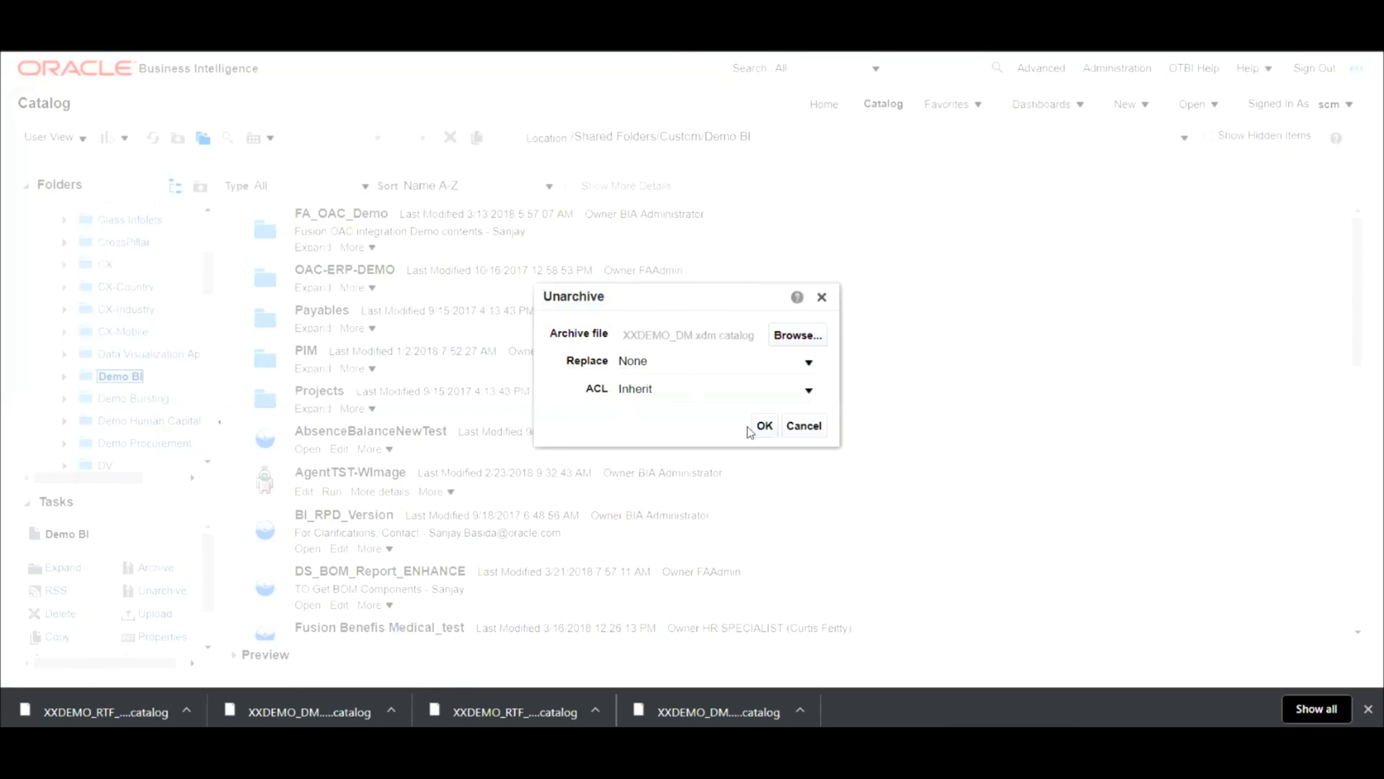
left_click(804, 426)
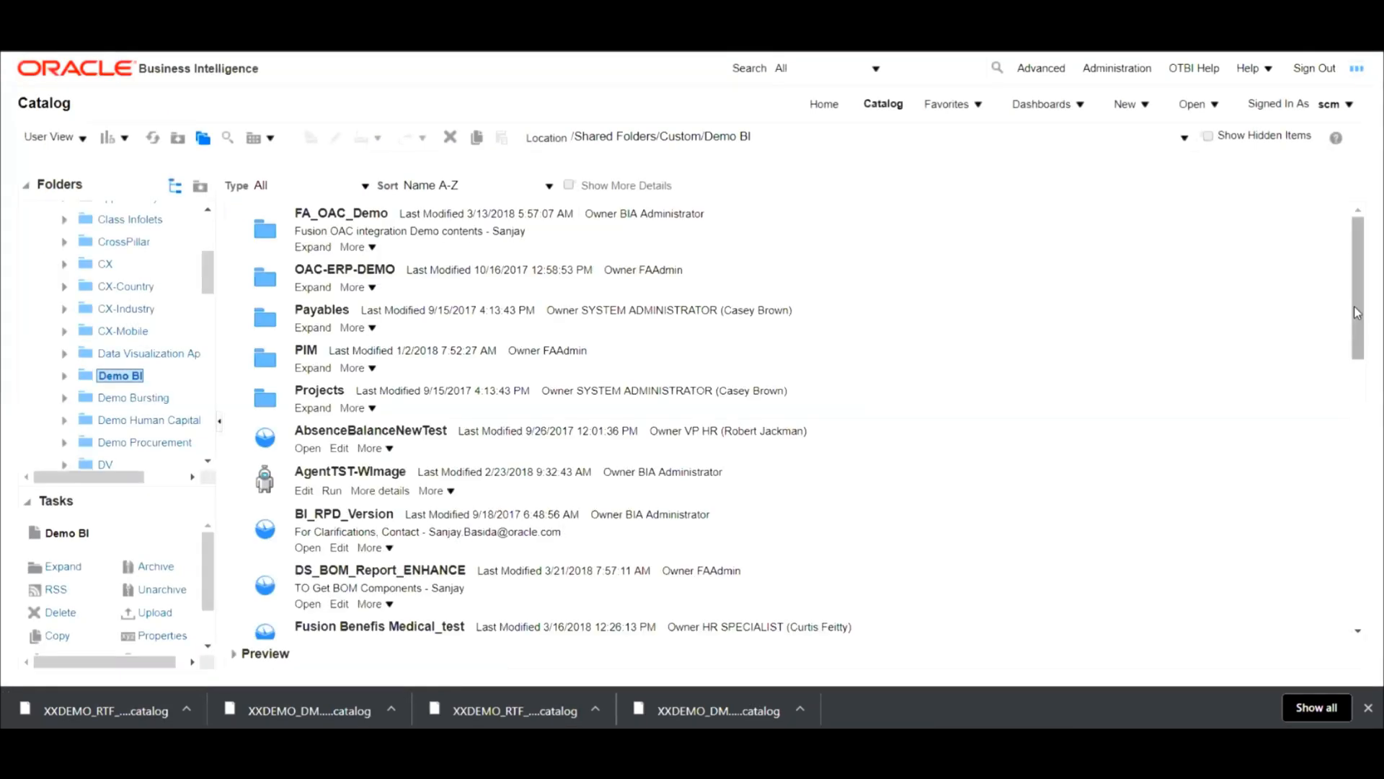
scroll("down", 3)
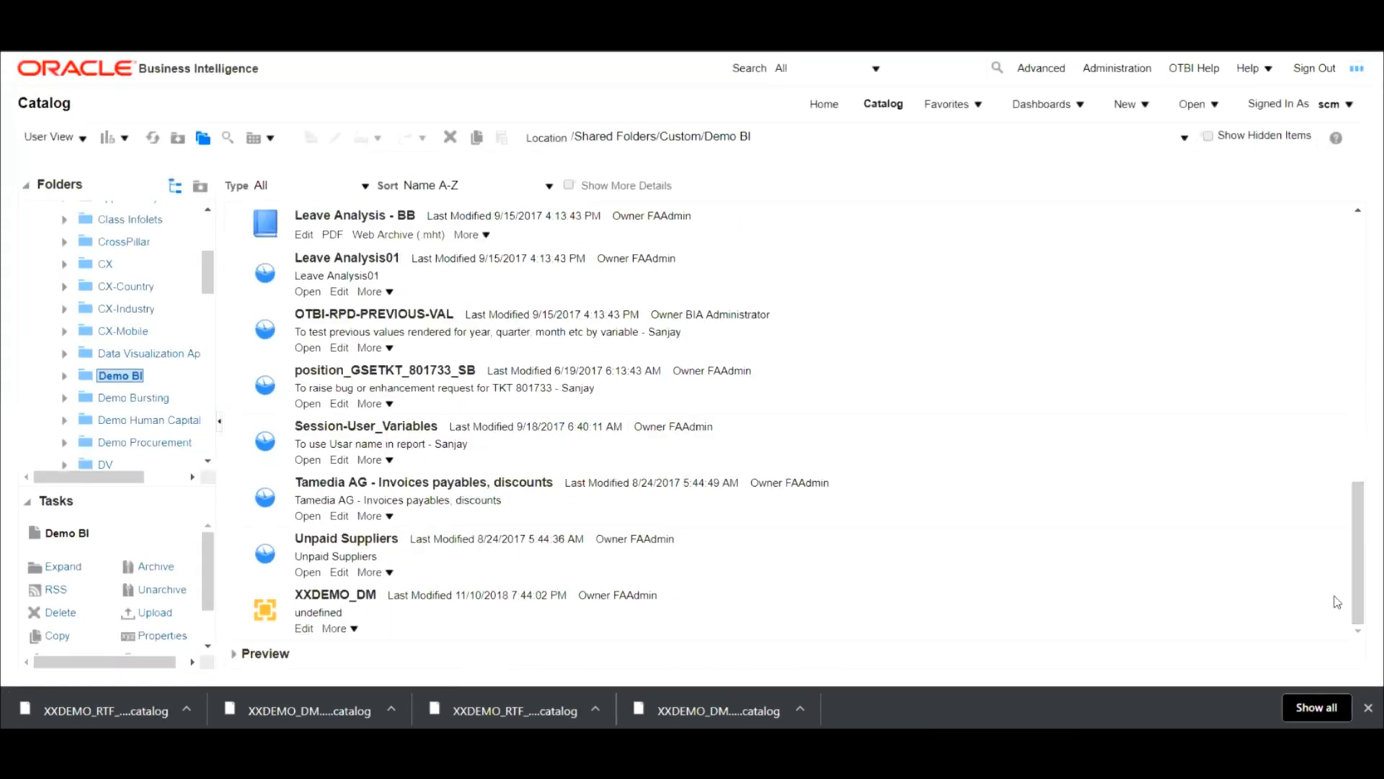
mouse_move(467, 612)
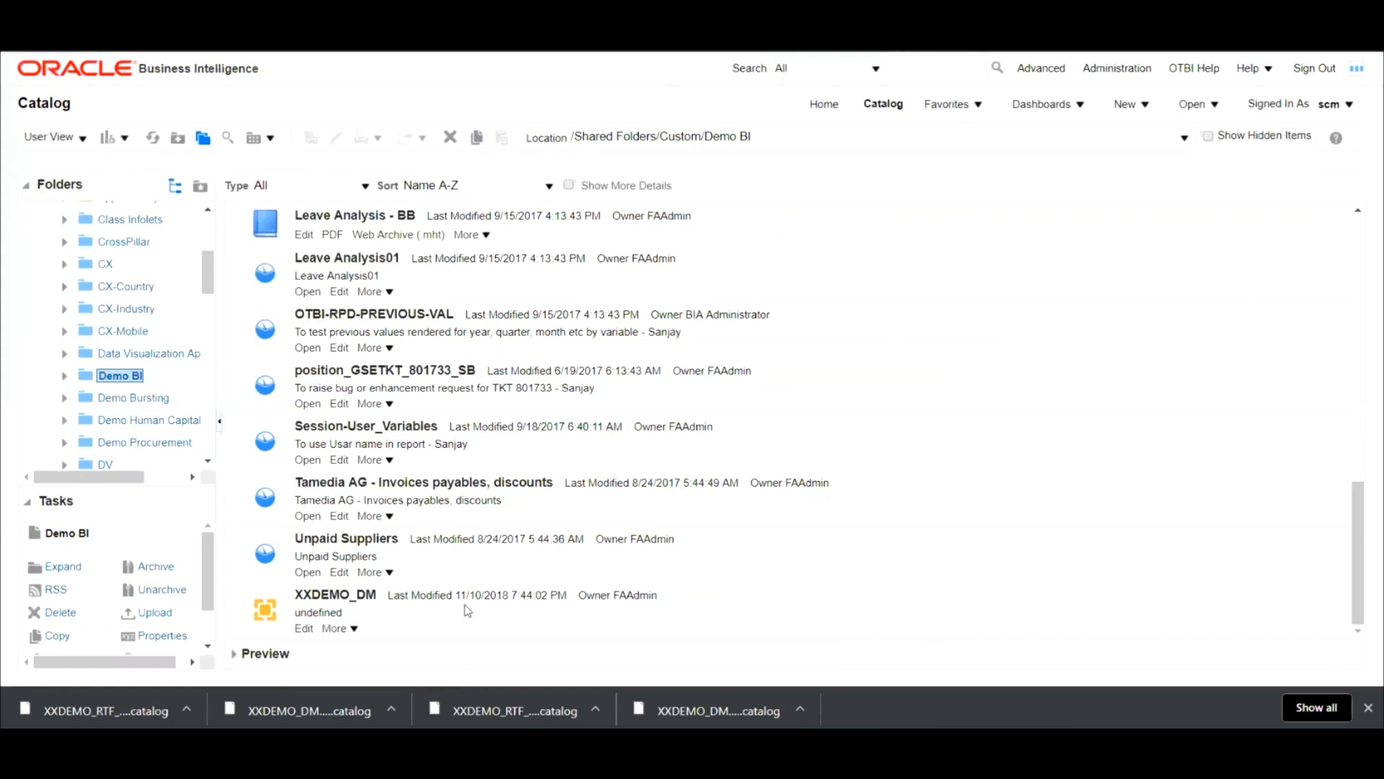
mouse_move(289, 600)
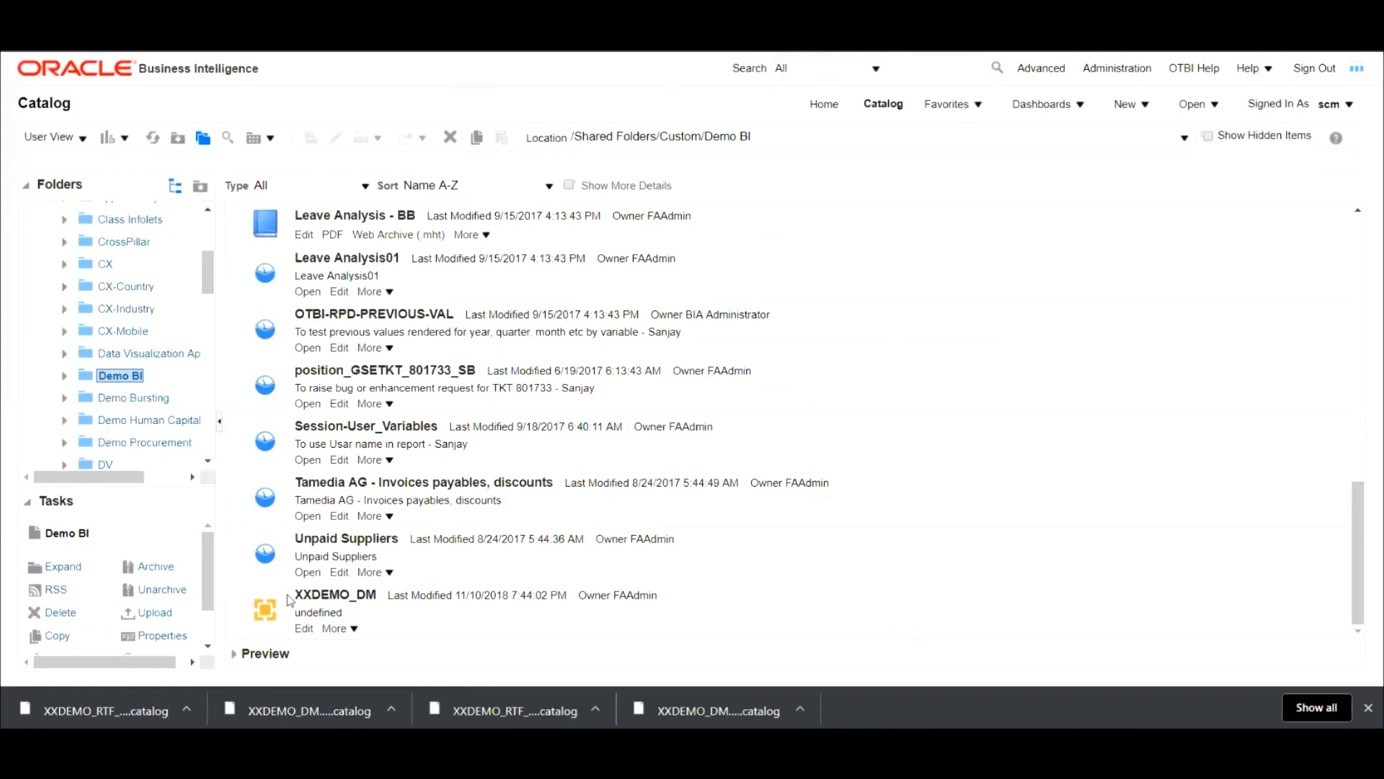
mouse_move(162, 589)
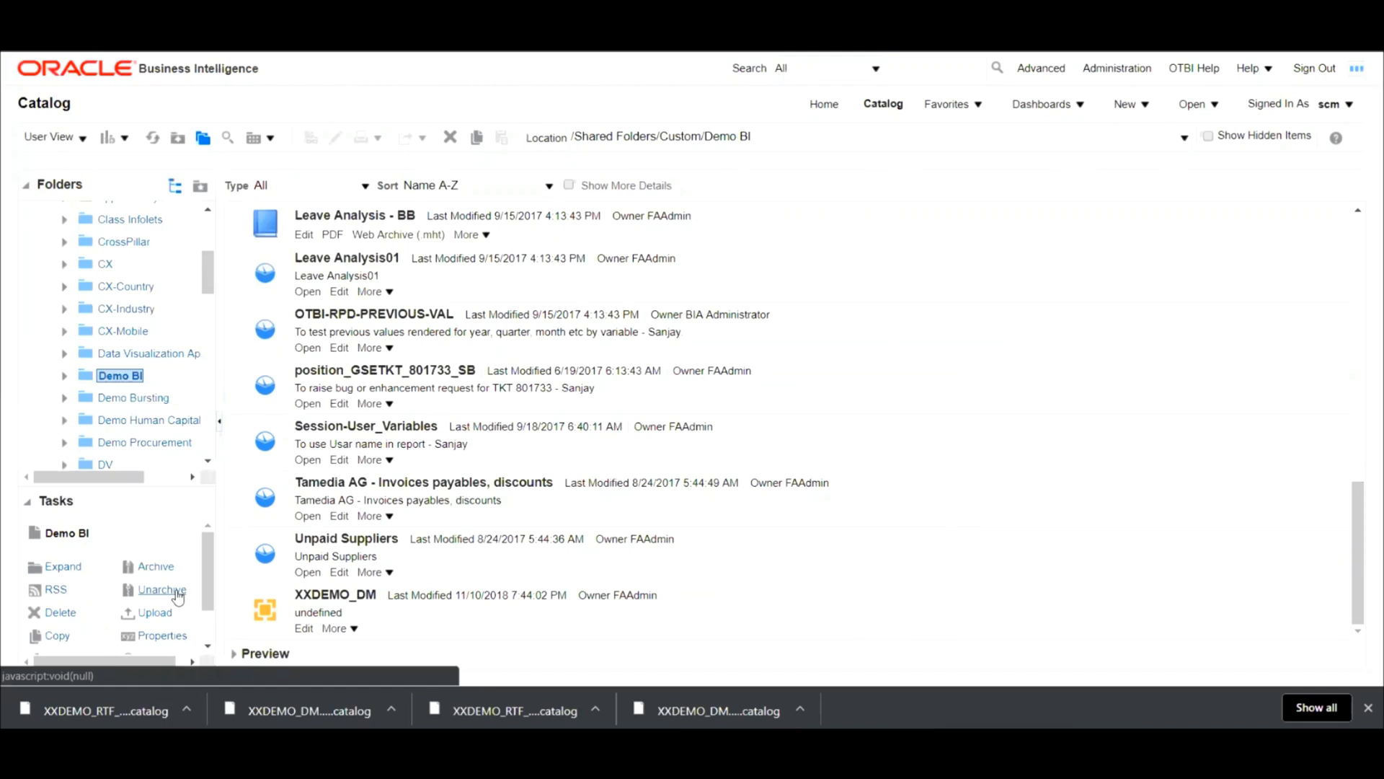
- Restore XXDEMO_RTF_TEMPLATE.xdo.catalog into Demo BI and open the restored report
left_click(161, 590)
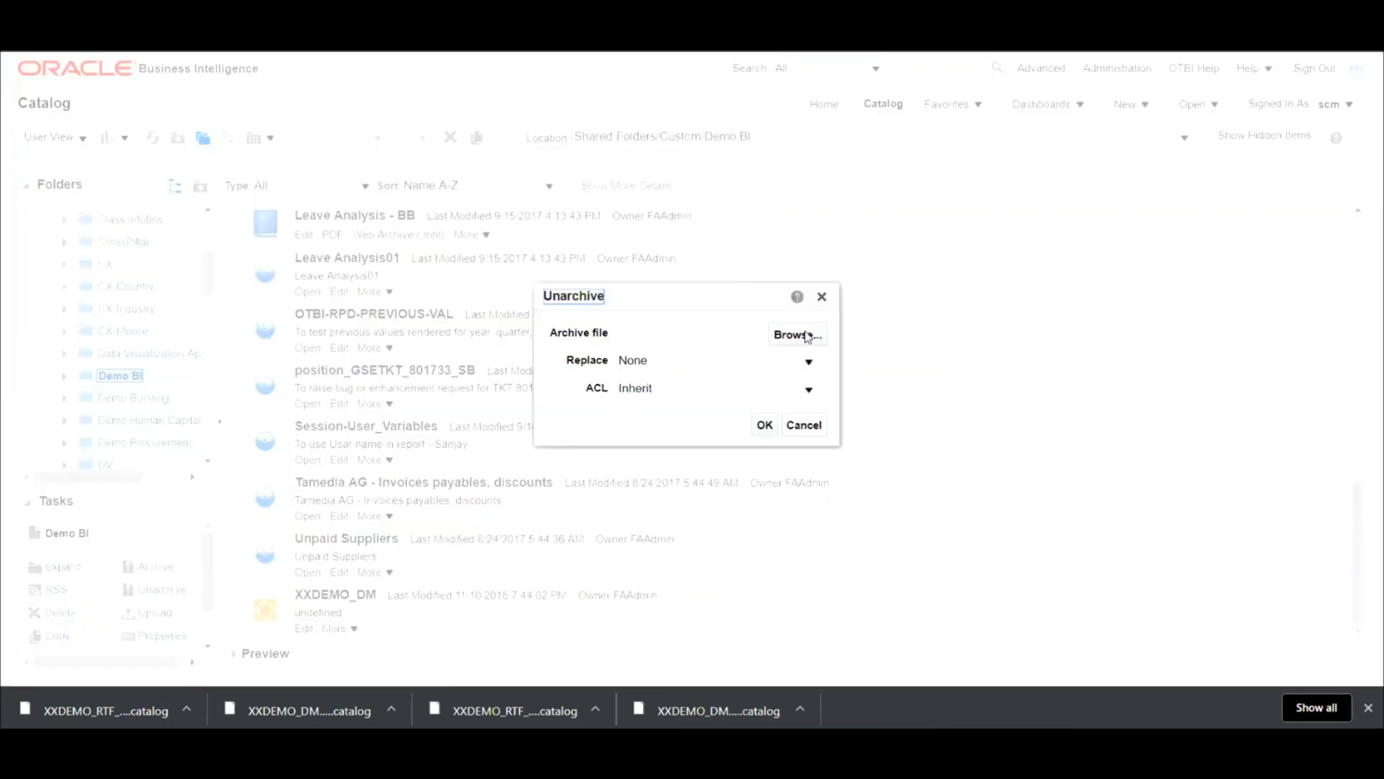
left_click(797, 334)
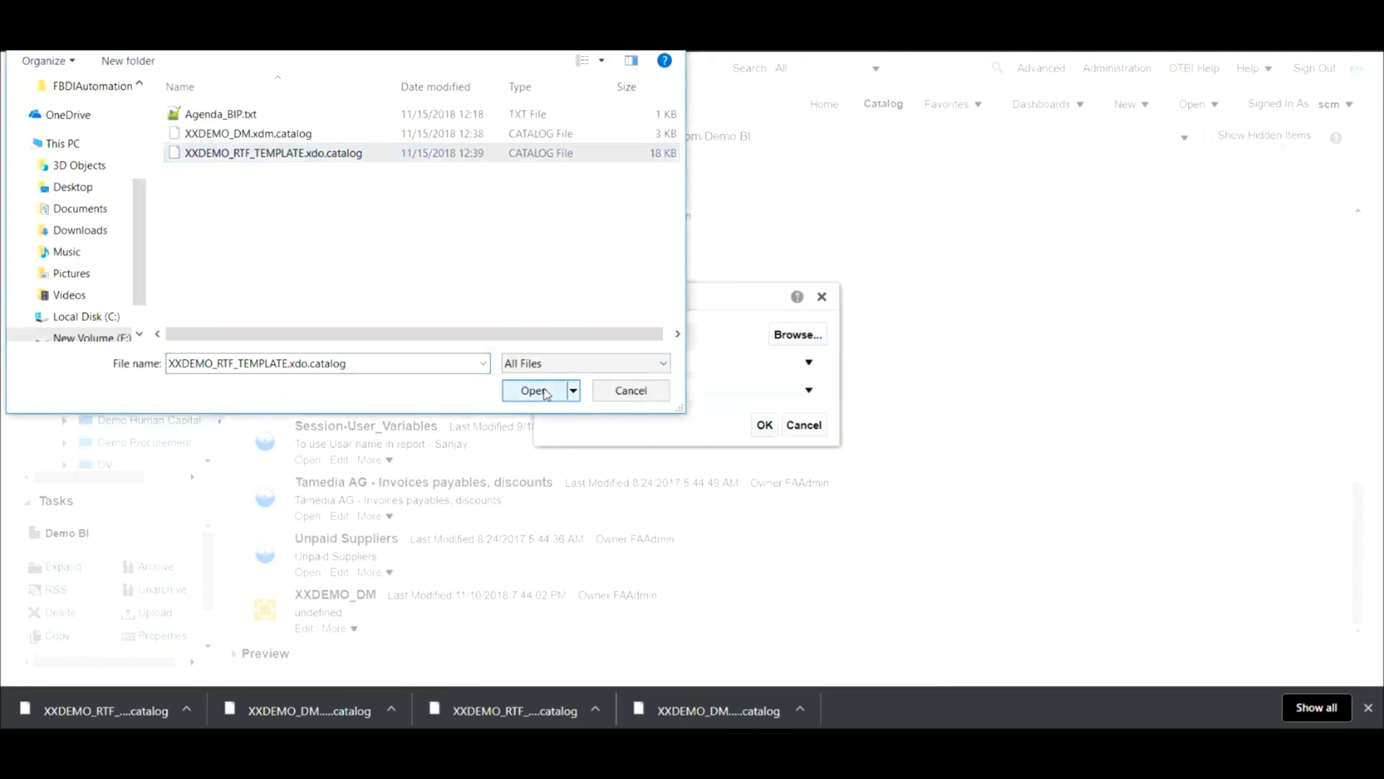
left_click(532, 390)
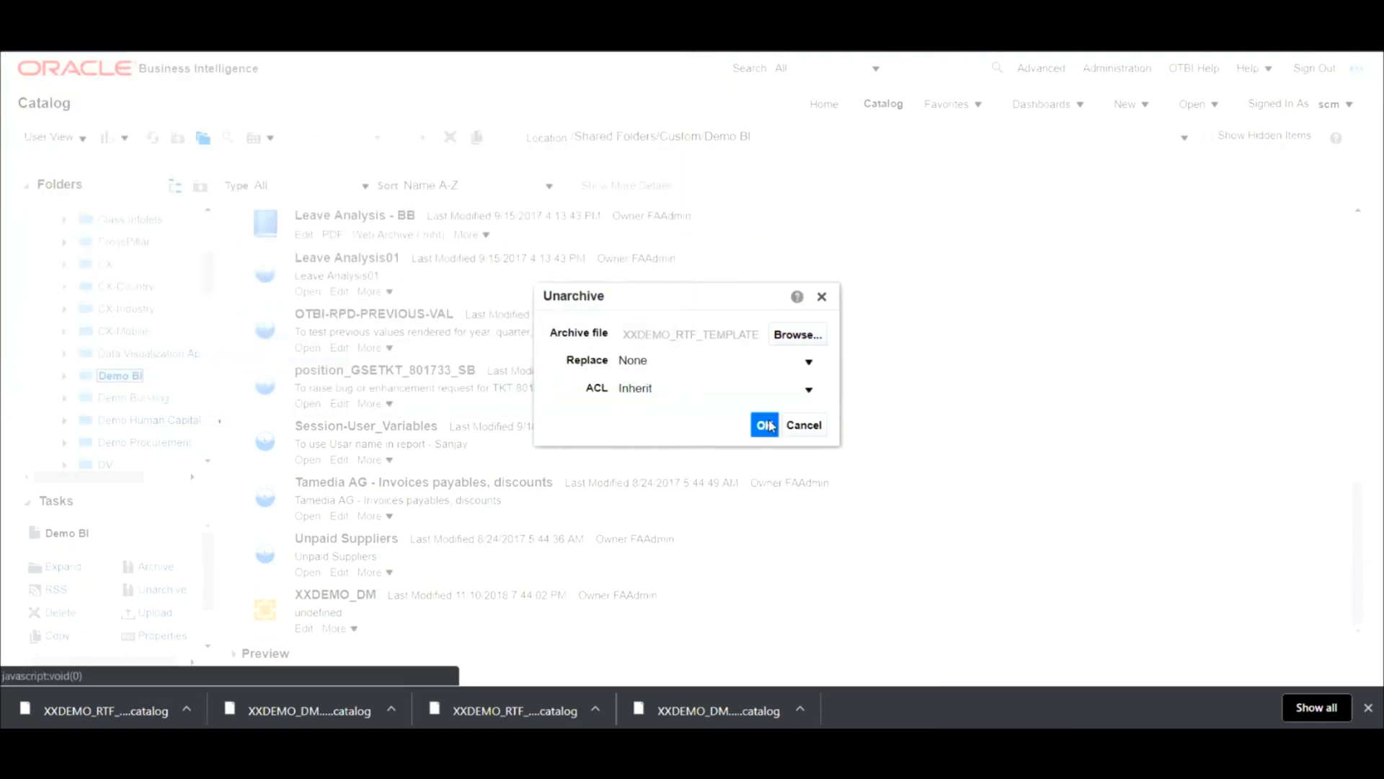
left_click(764, 425)
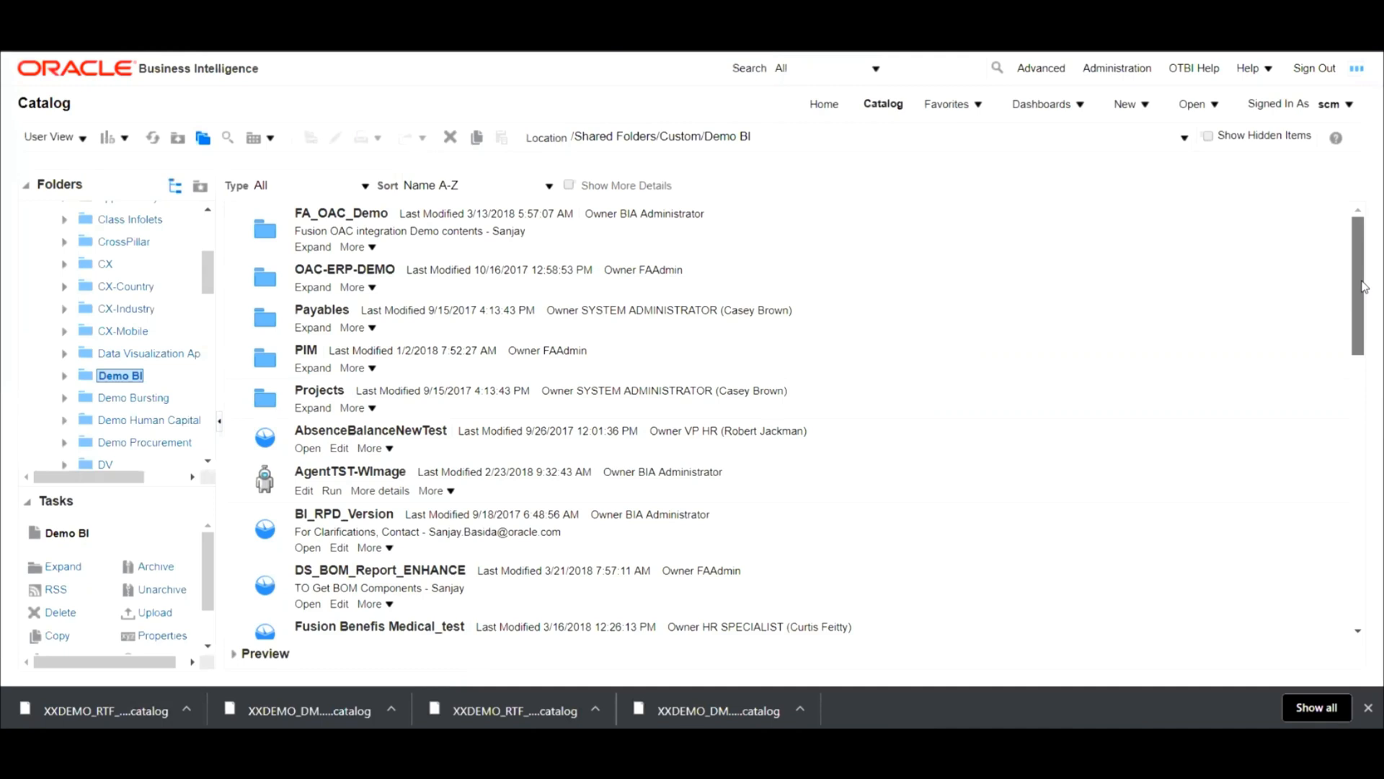
scroll("down", 3)
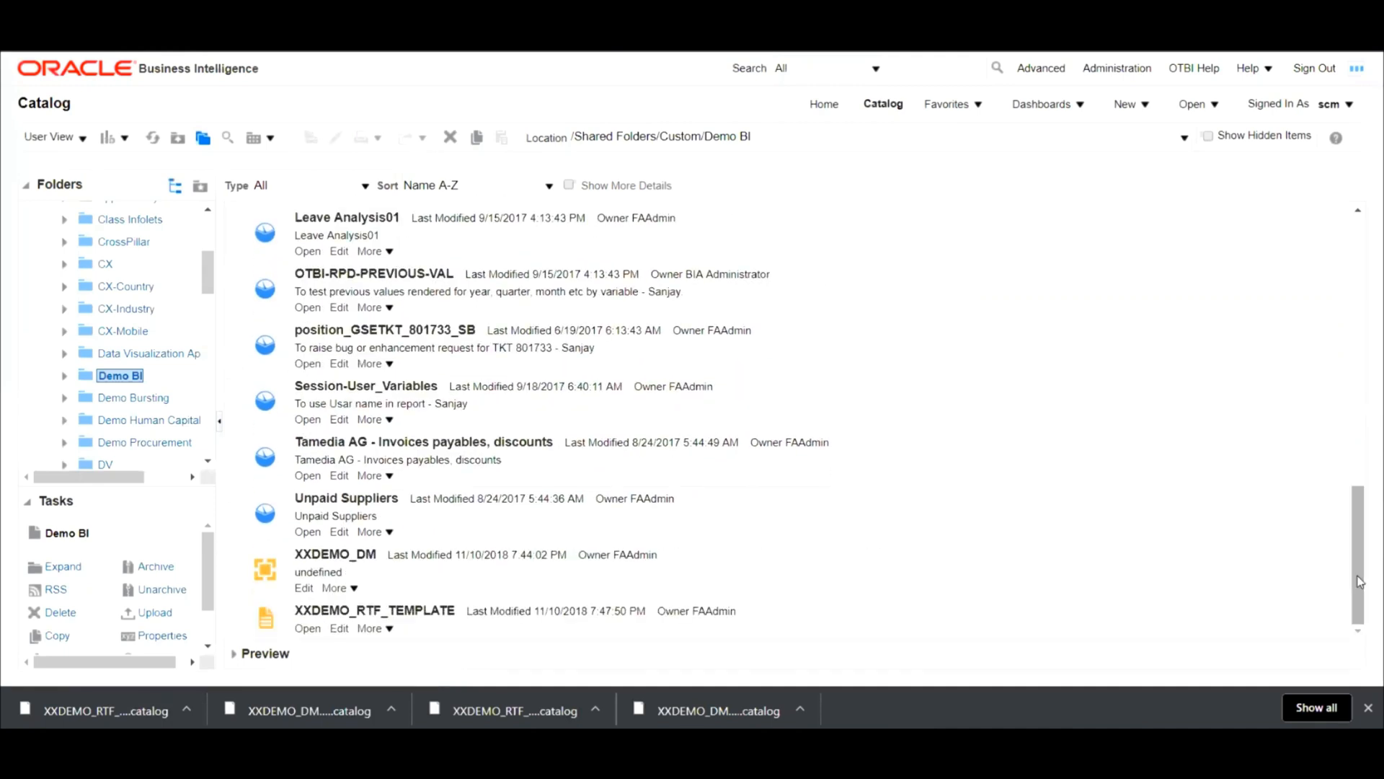
mouse_move(985, 639)
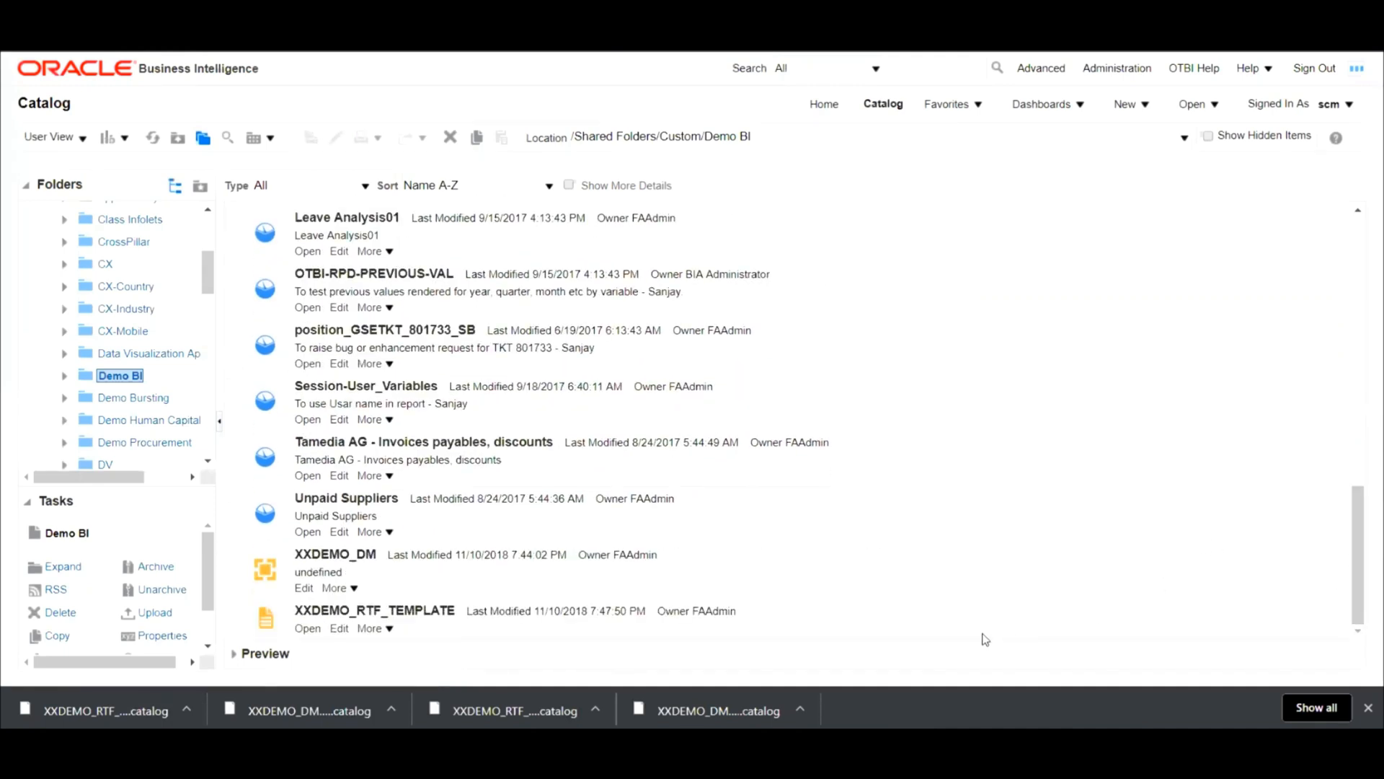
left_click(308, 628)
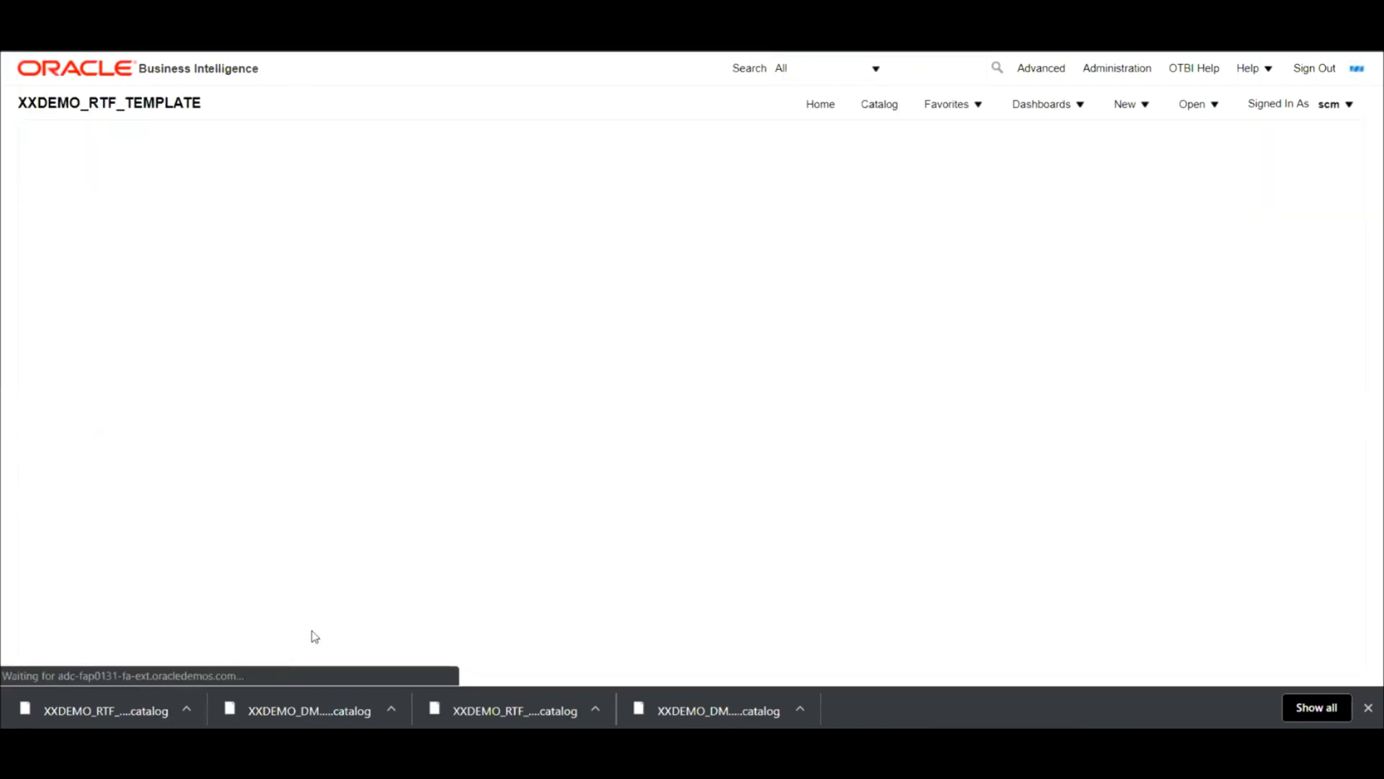
mouse_move(488, 409)
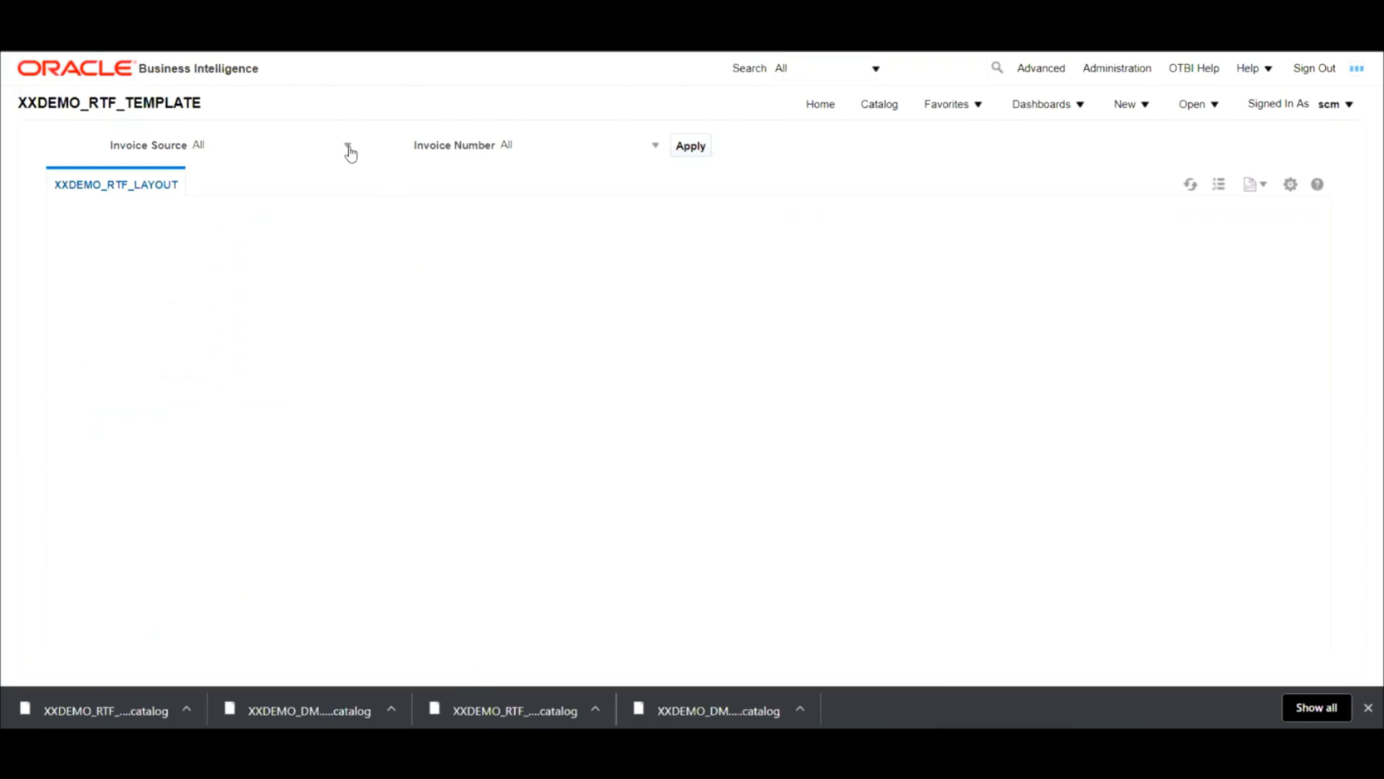
- Set Invoice Source to ISP and apply it to list ISP invoices
left_click(691, 146)
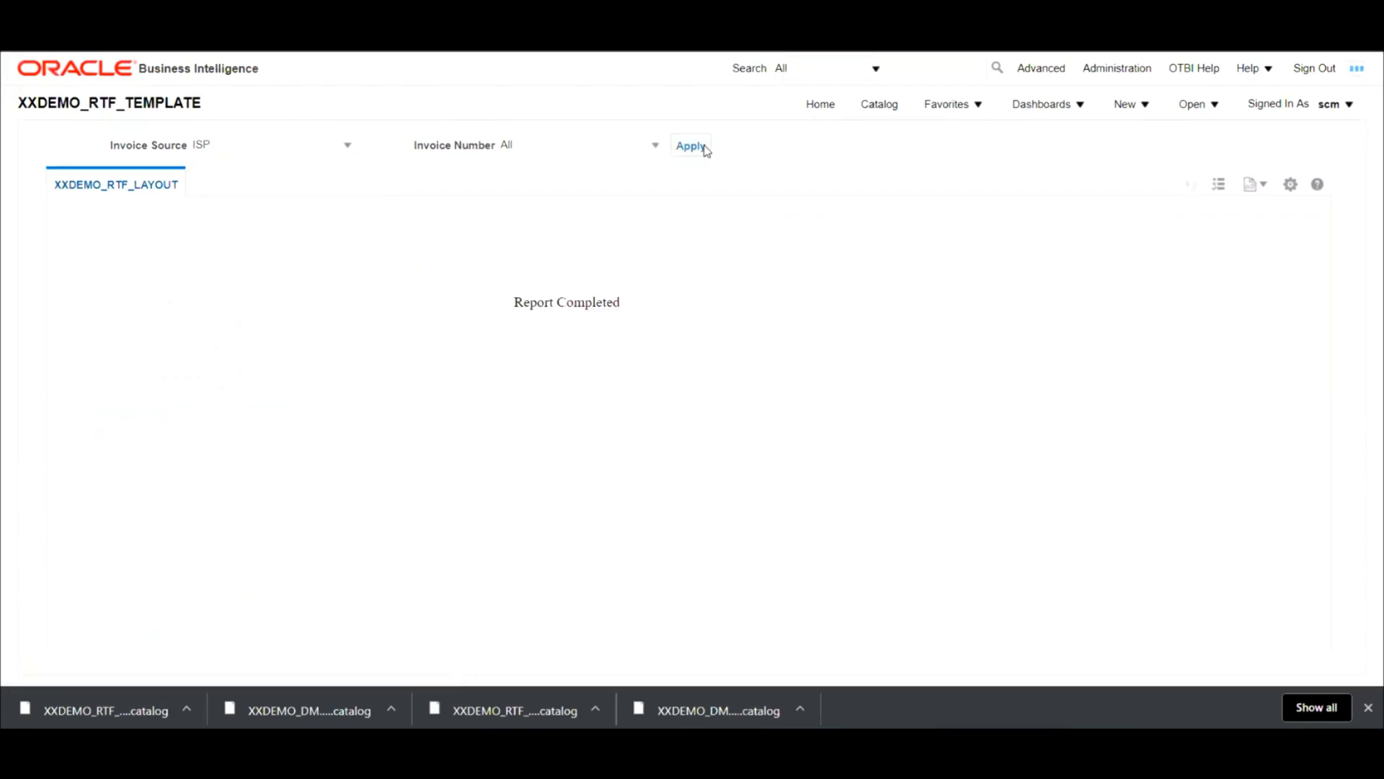
left_click(690, 145)
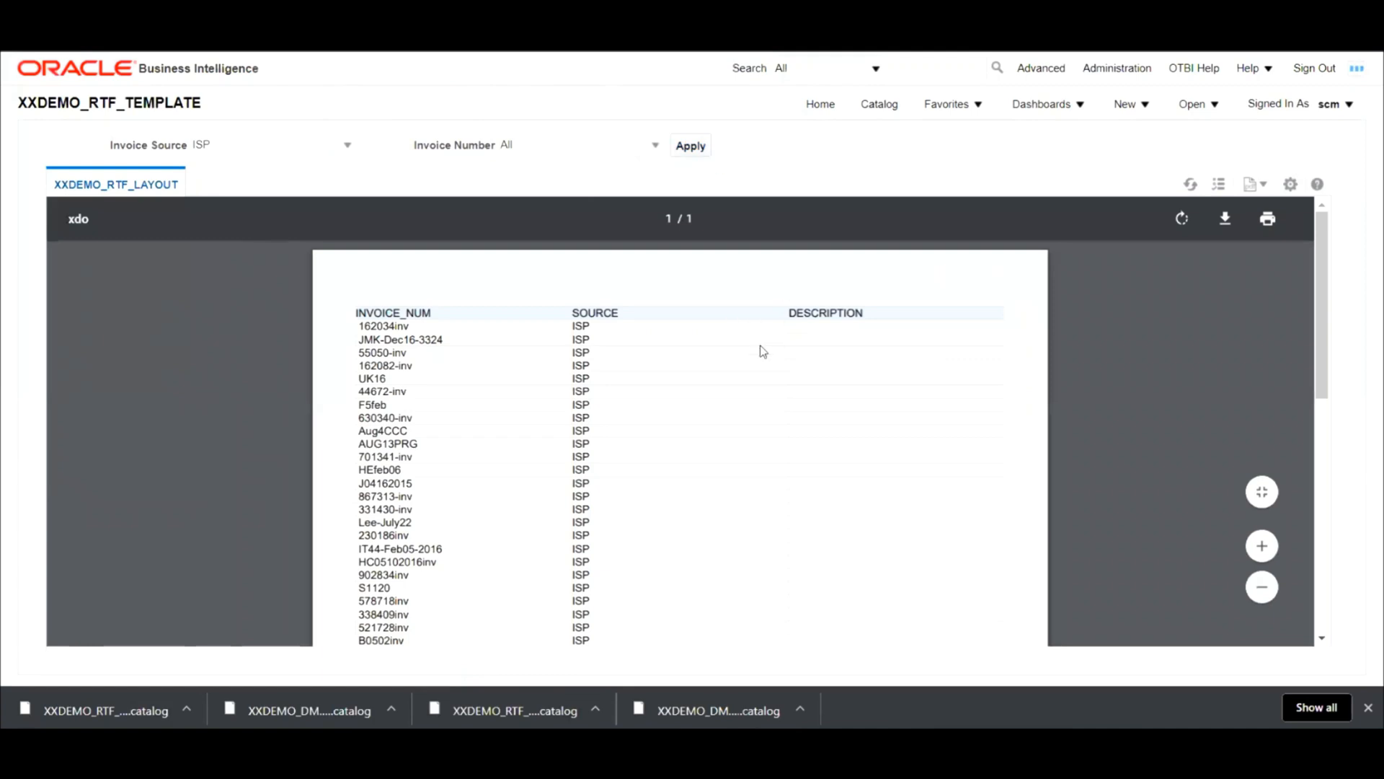